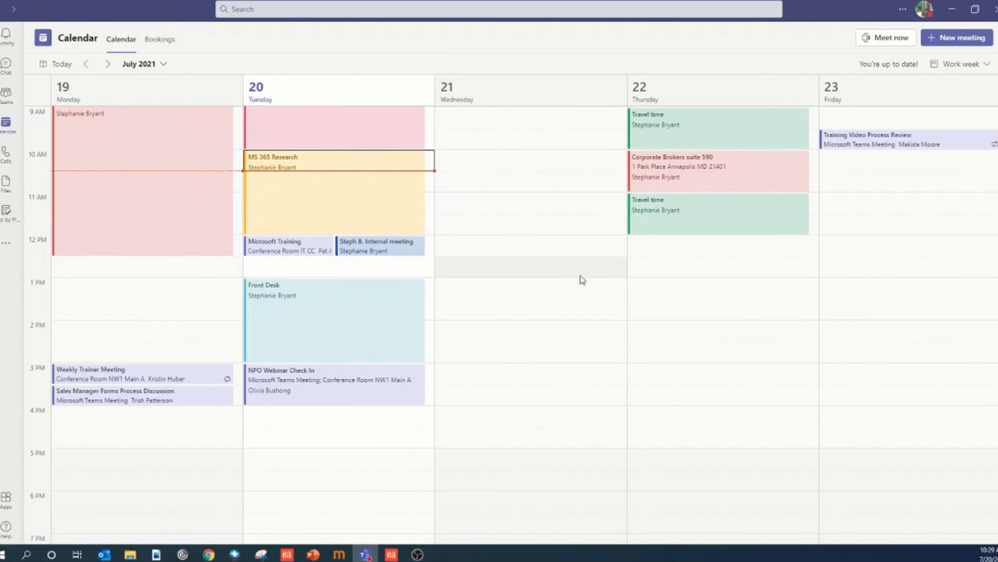
pyautogui.moveTo(533, 293)
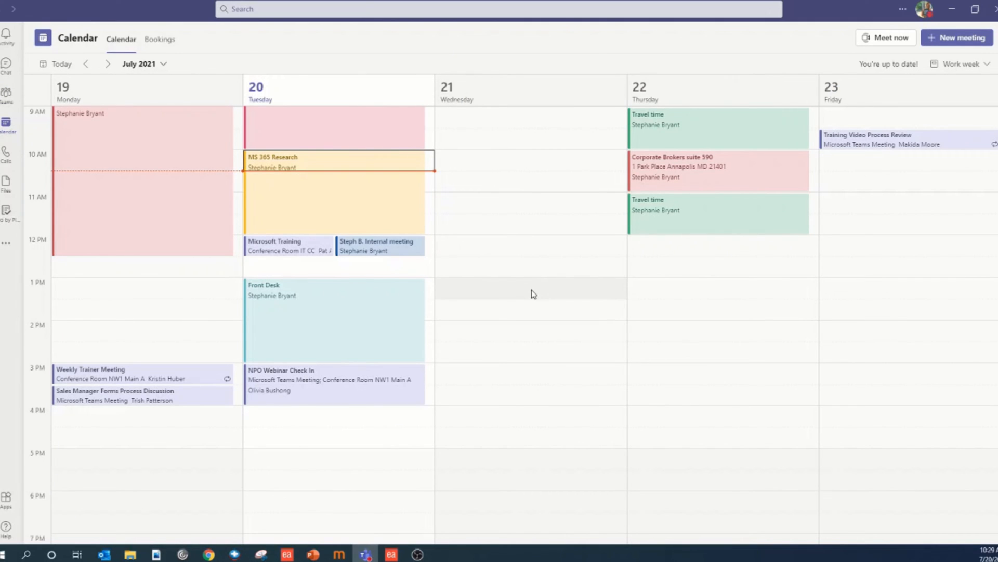
# Start a new meeting in the Wednesday, July 21 1:00 PM calendar slot
pyautogui.click(956, 37)
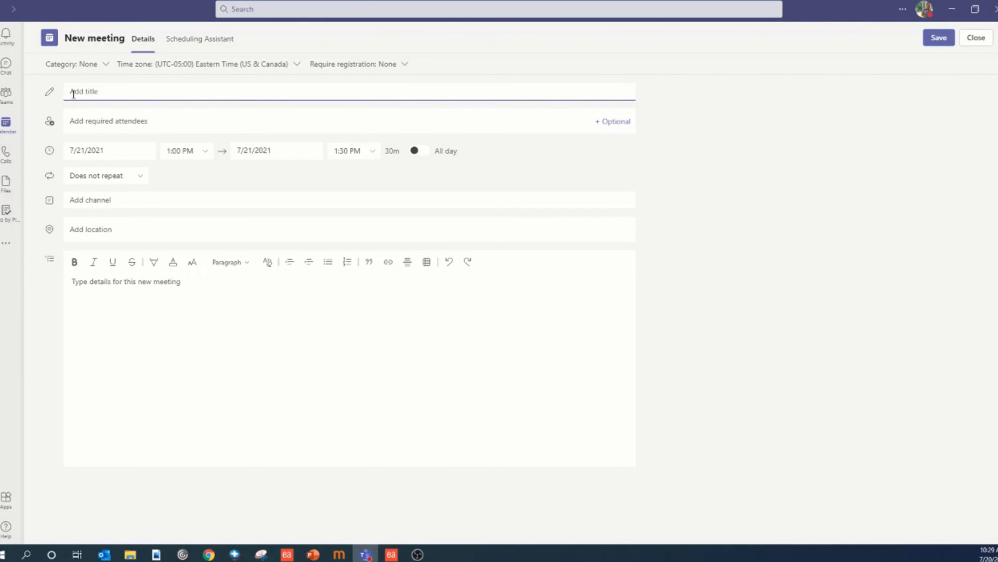
pyautogui.write('Team Meeting')
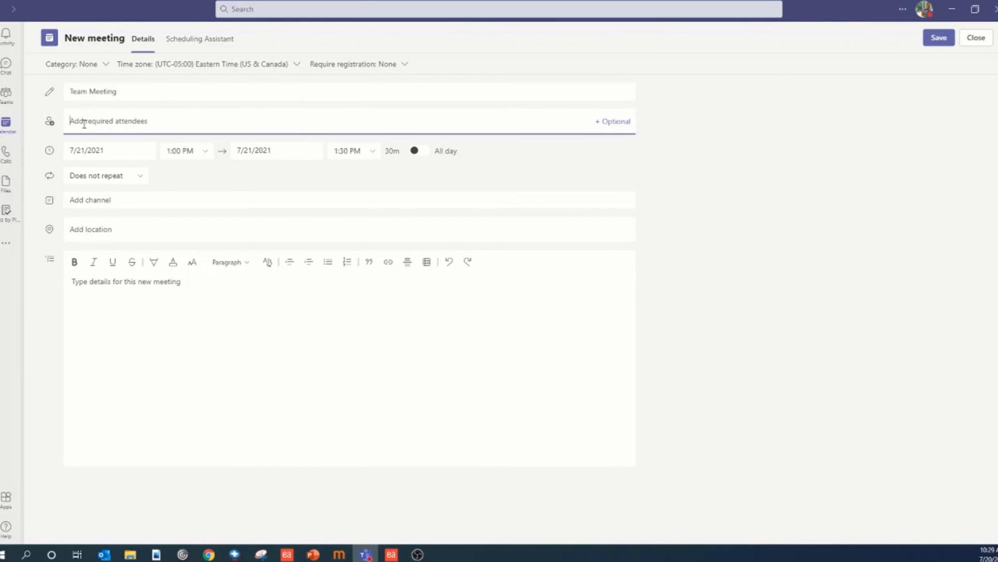
pyautogui.write('tr')
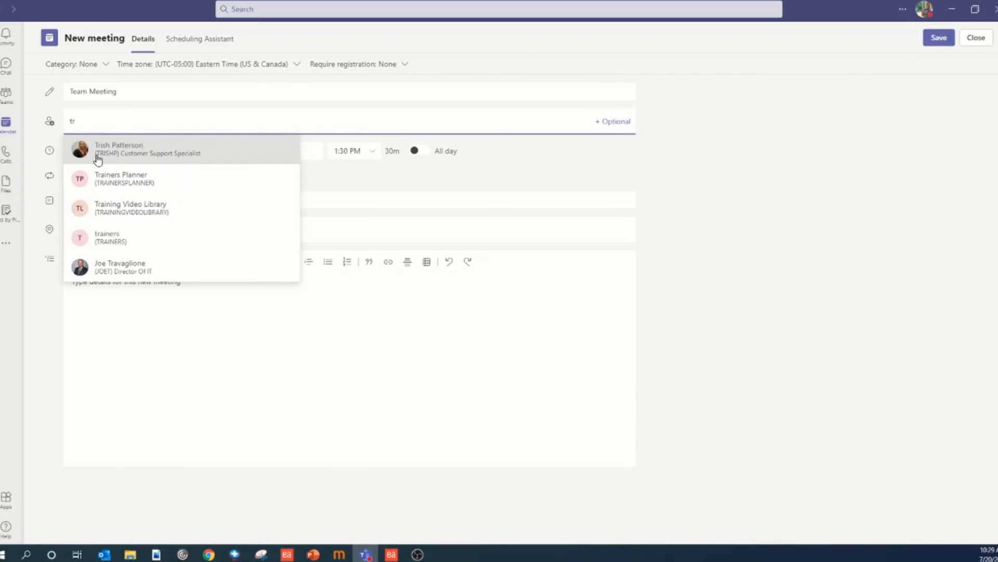
pyautogui.click(119, 148)
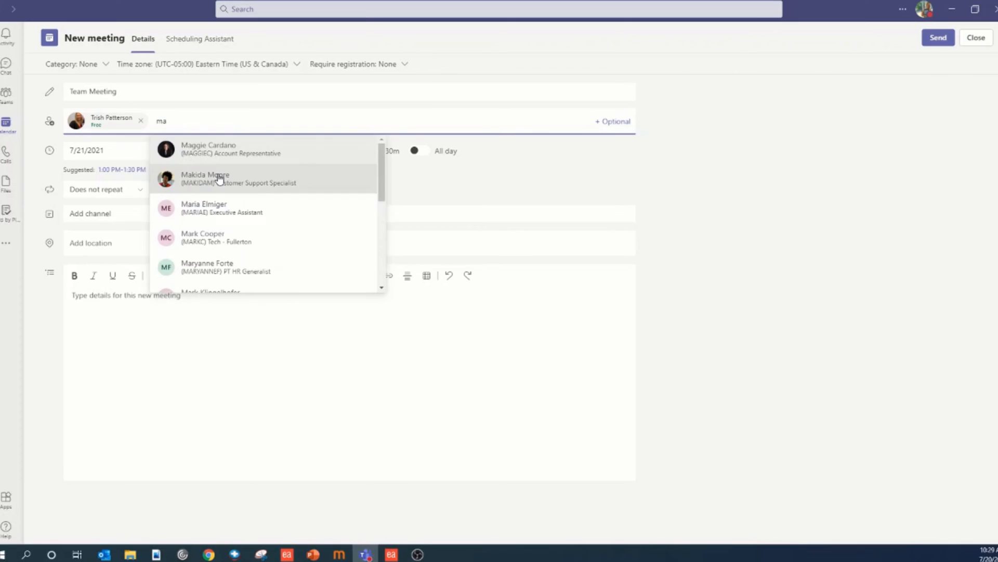
pyautogui.click(220, 177)
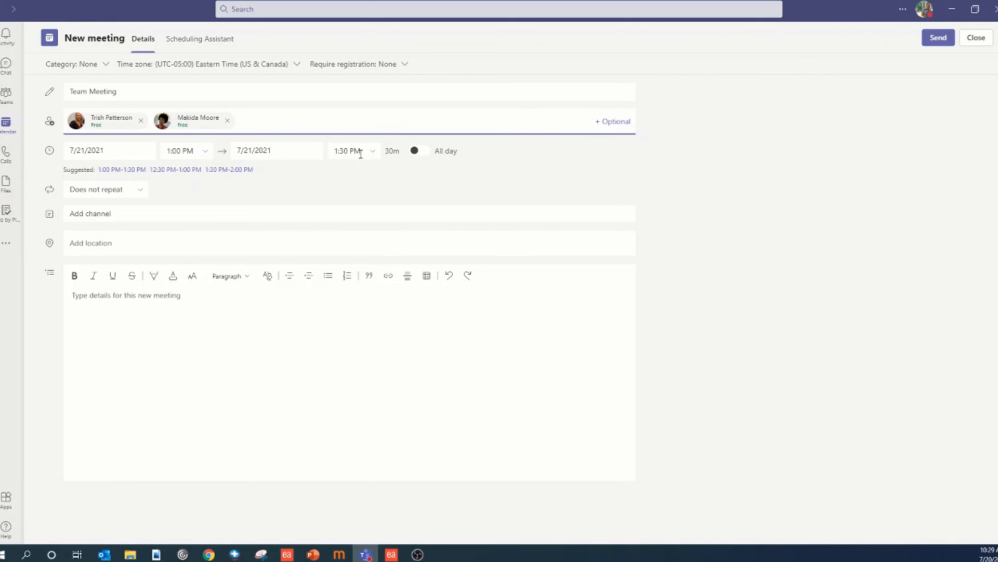
# Set the meeting end time to 2:00 PM and show attendee availability in Scheduling Assistant
pyautogui.click(353, 150)
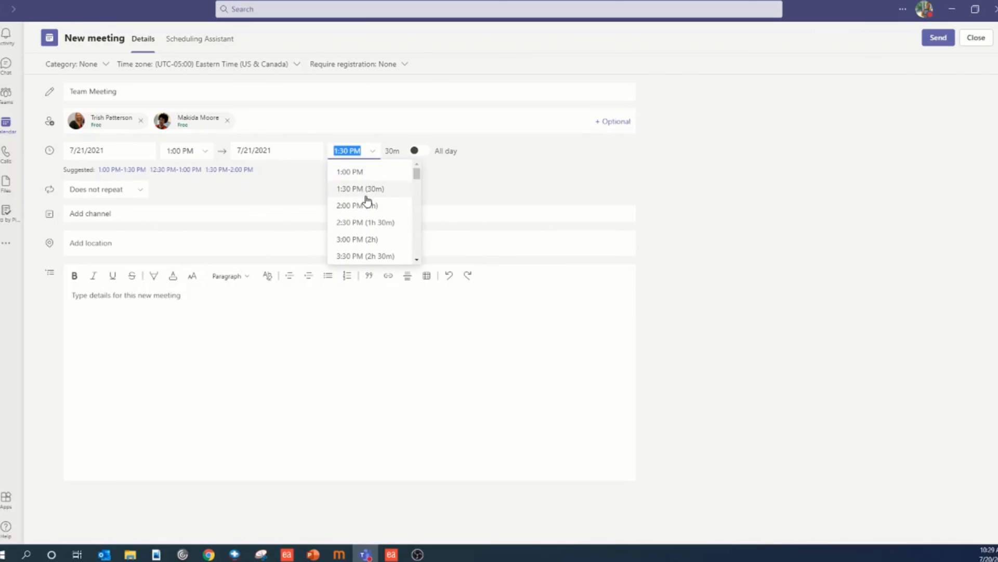
pyautogui.click(357, 204)
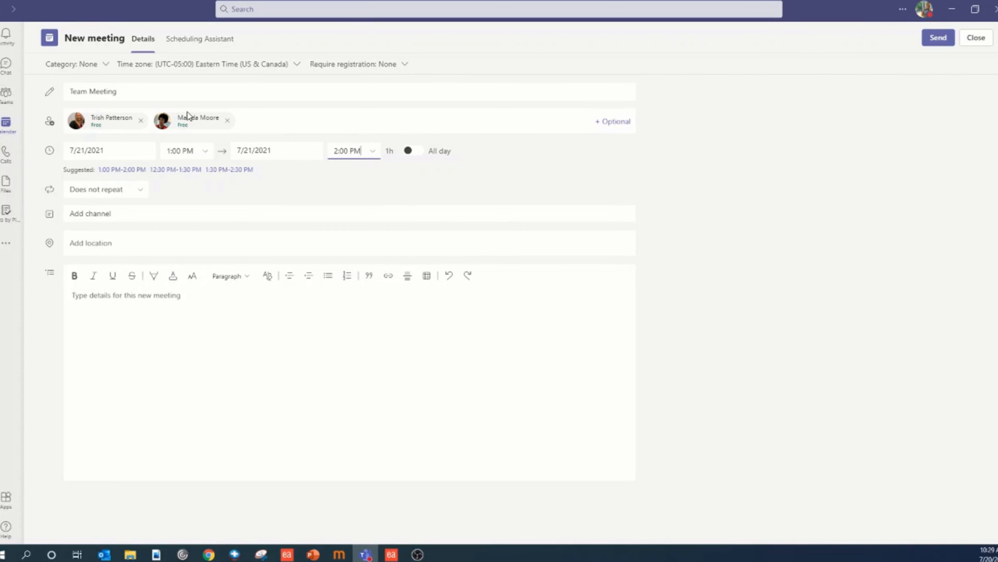
pyautogui.click(199, 38)
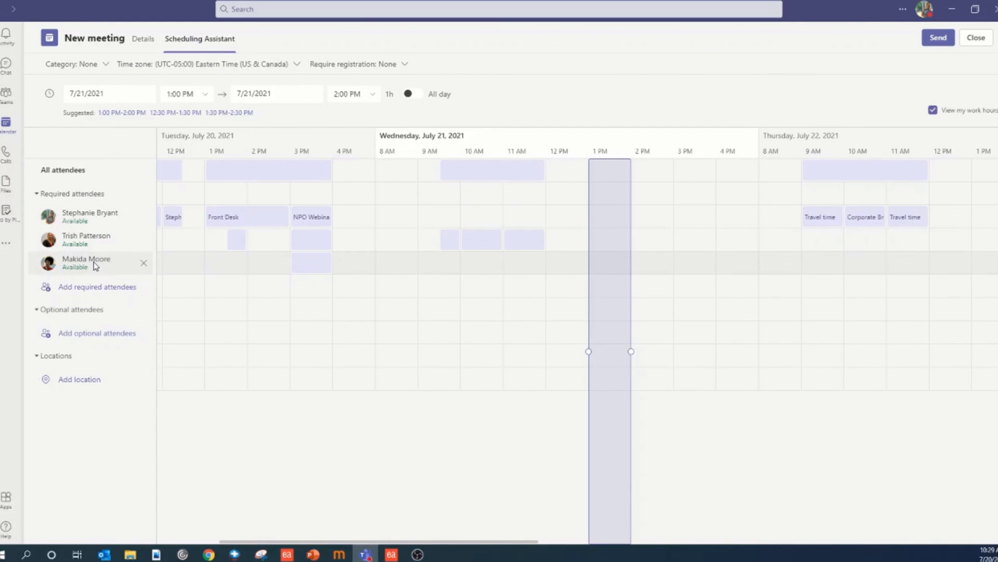
pyautogui.moveTo(602, 237)
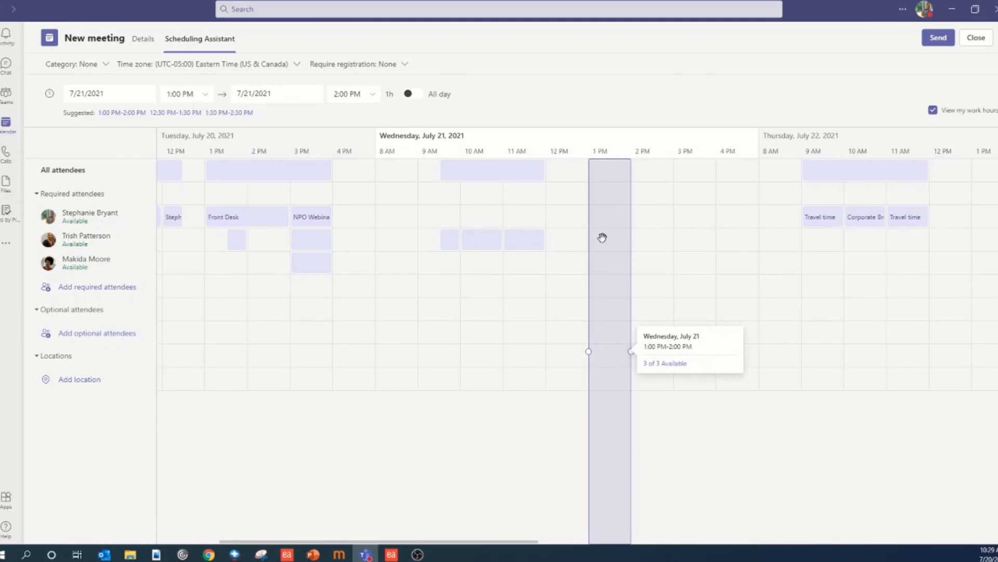
pyautogui.moveTo(693, 251)
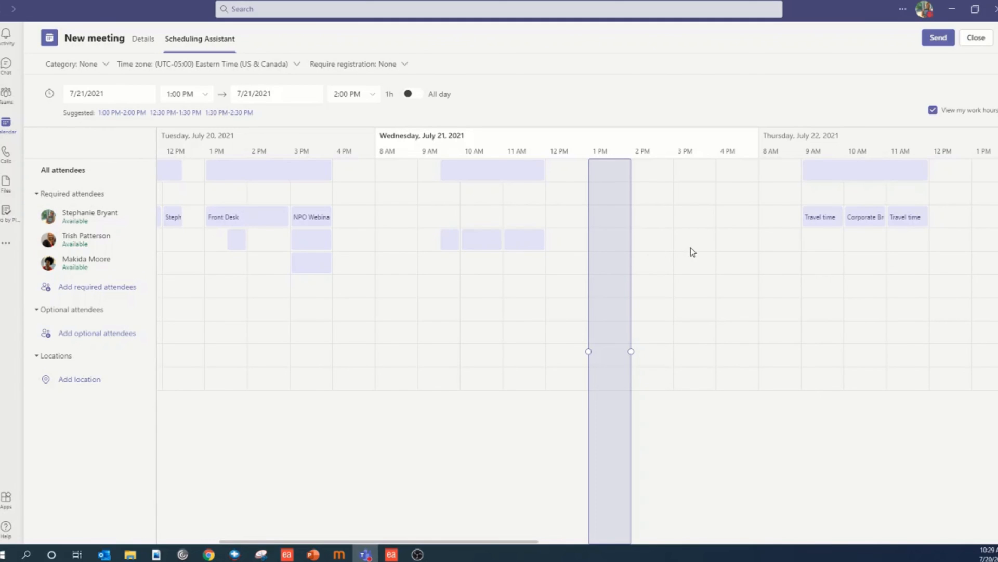
pyautogui.moveTo(600, 228)
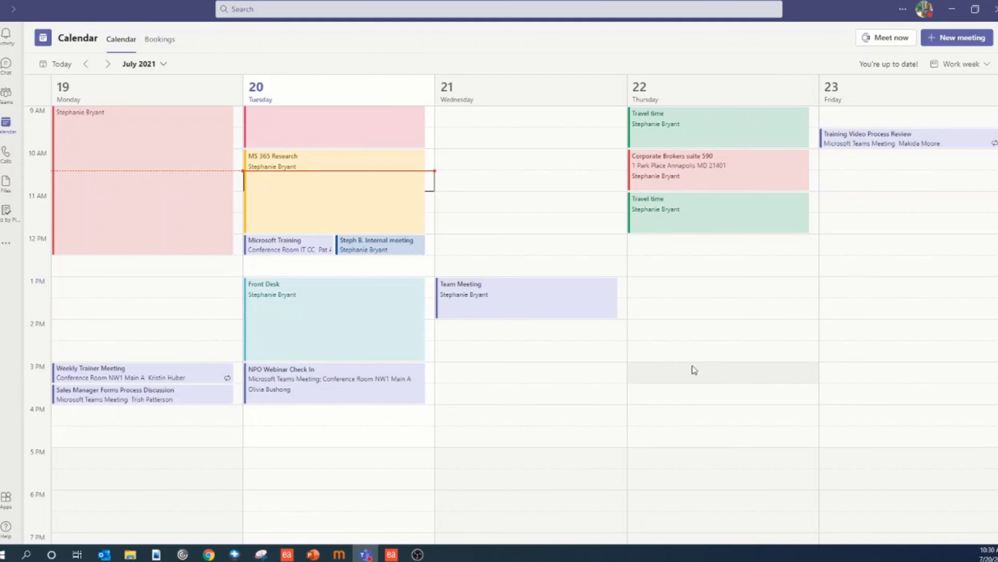
pyautogui.moveTo(532, 313)
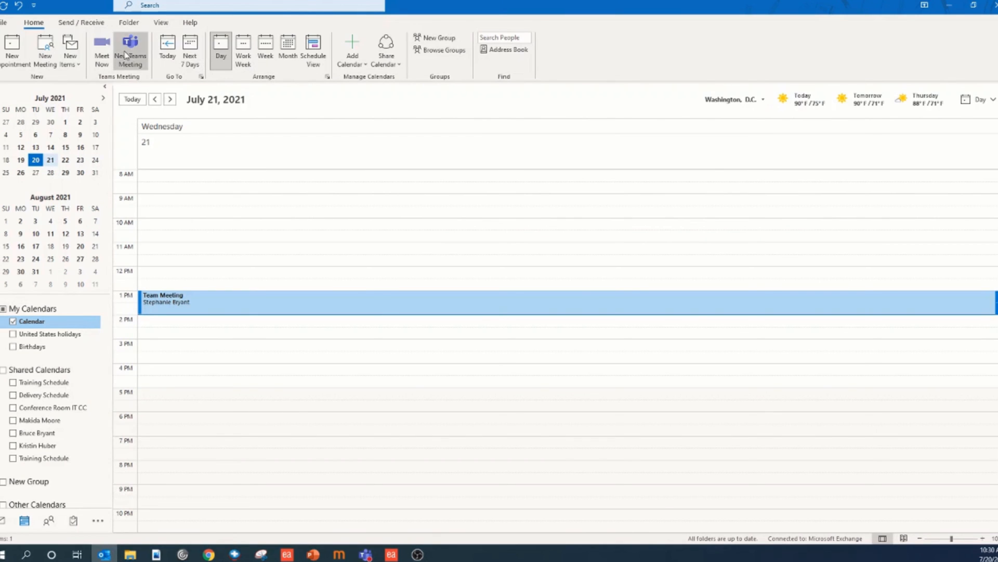
# Create a new Outlook Teams meeting draft and show its attendee availability
pyautogui.click(130, 48)
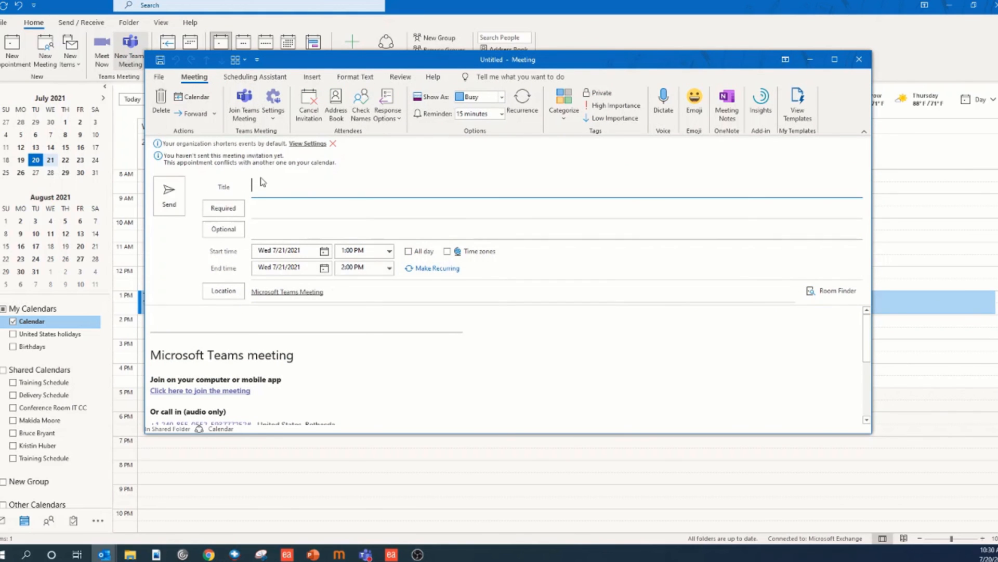
pyautogui.moveTo(325, 214)
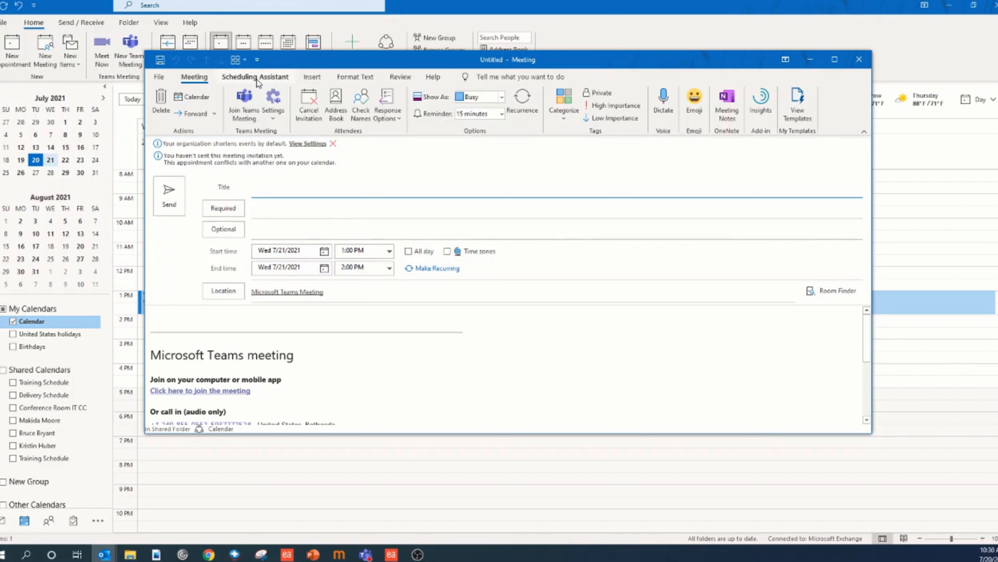
pyautogui.click(255, 76)
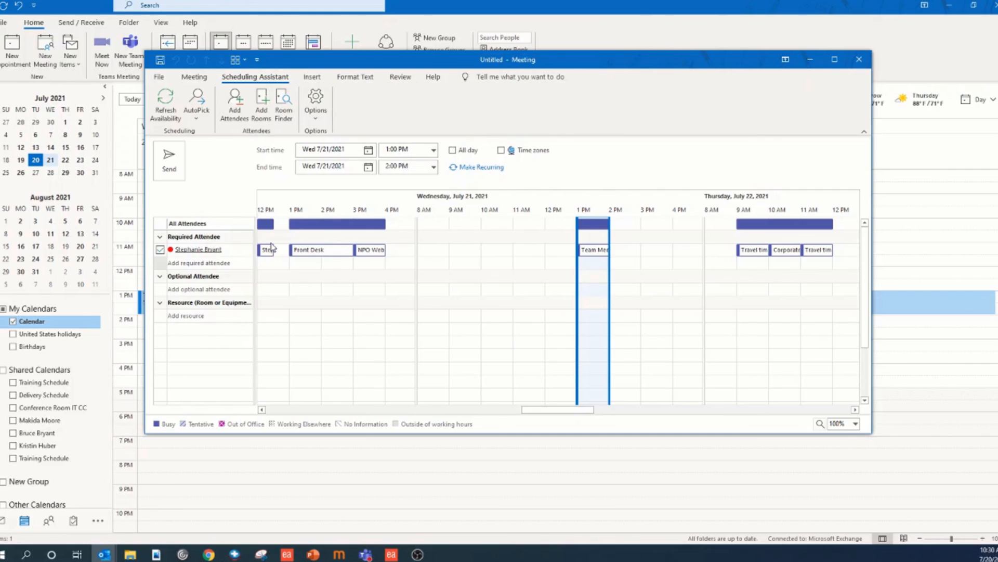